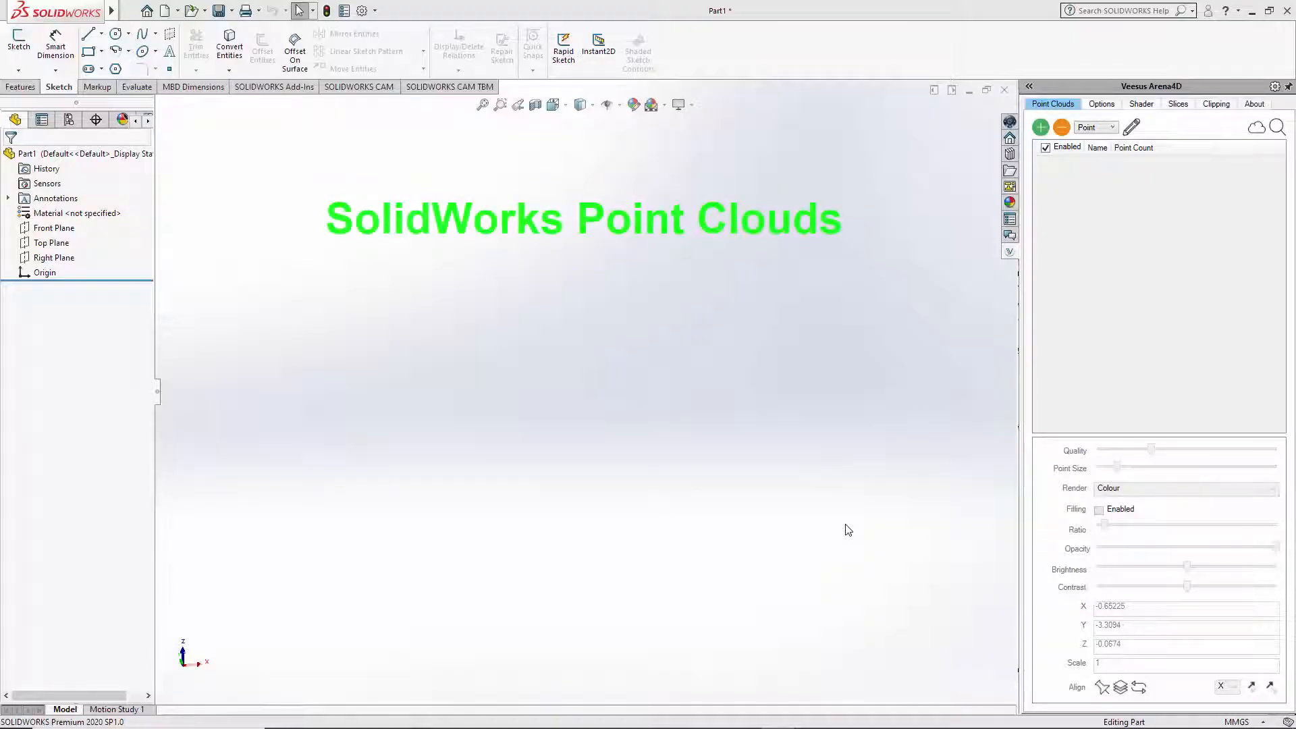
{"action": "mouse_move", "coordinate": [984, 345]}
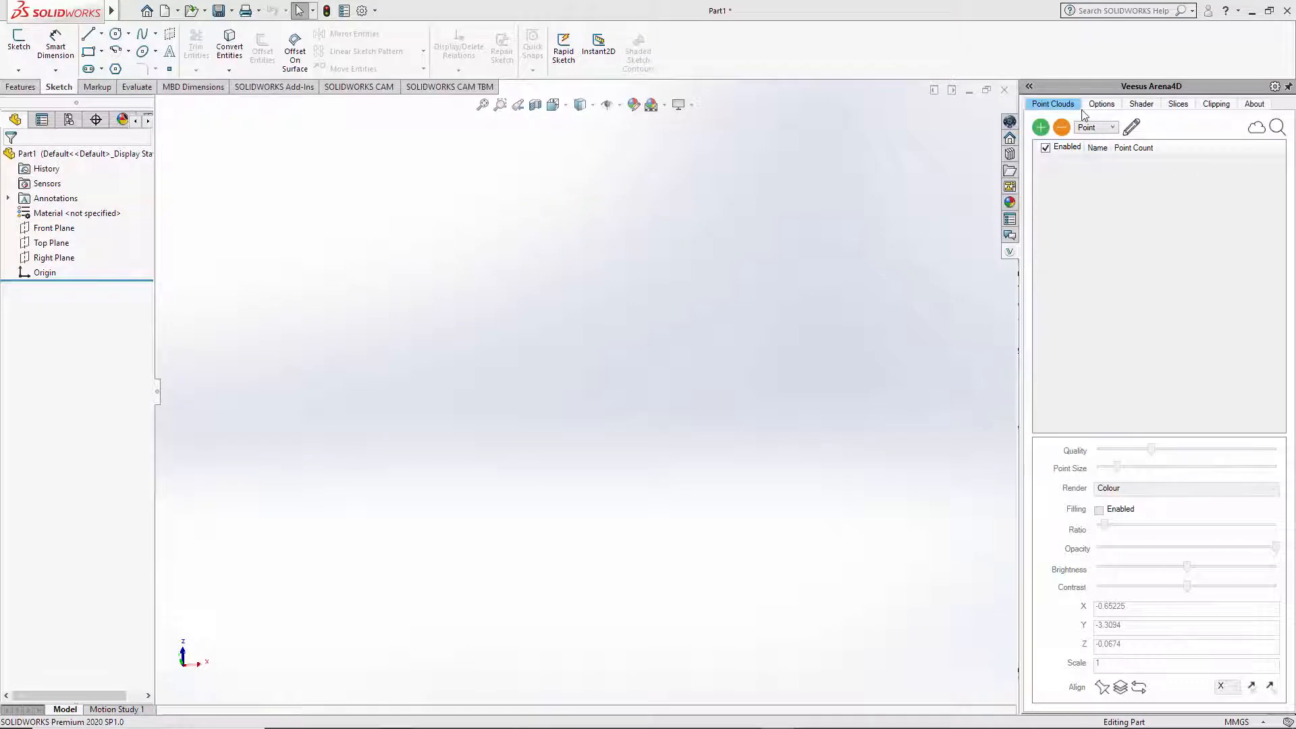
{"action": "mouse_move", "coordinate": [1102, 125]}
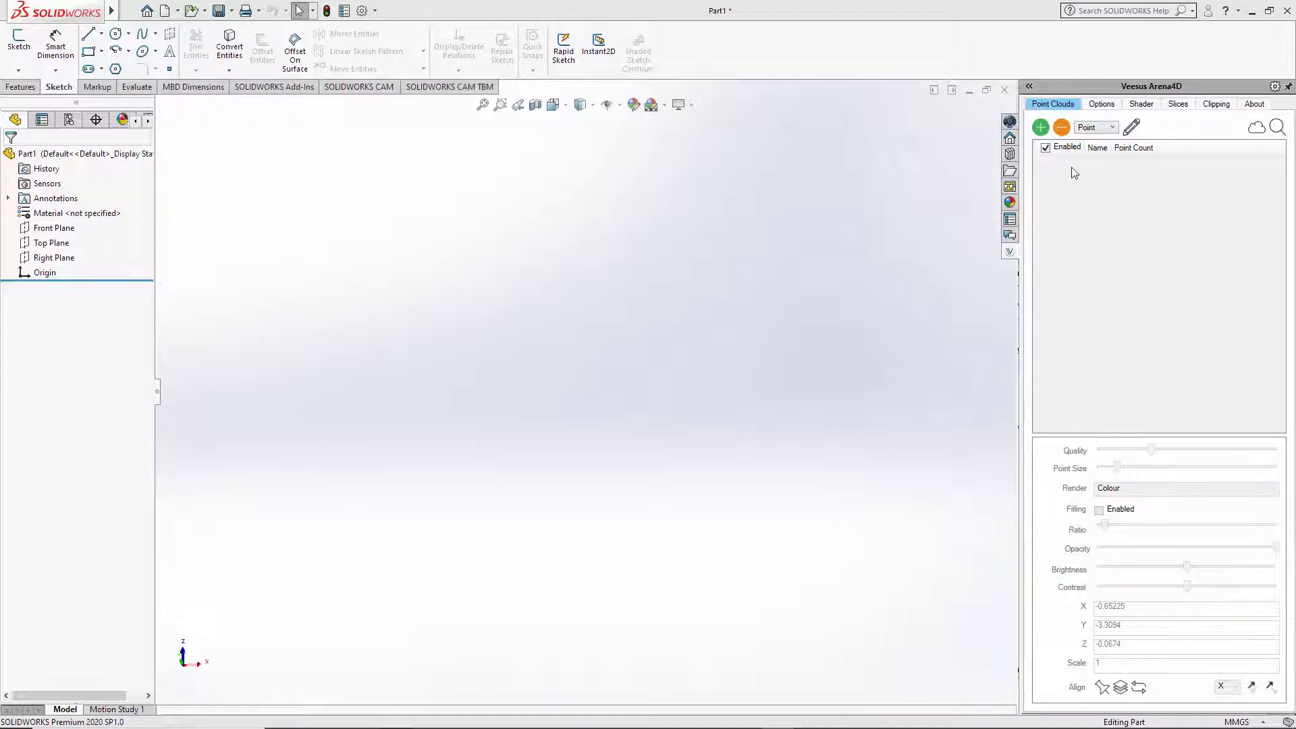
Load Pump.vpc through Arena4D's add button so the 1,213,990-point cloud is listed
{"action": "left_click", "coordinate": [1040, 128]}
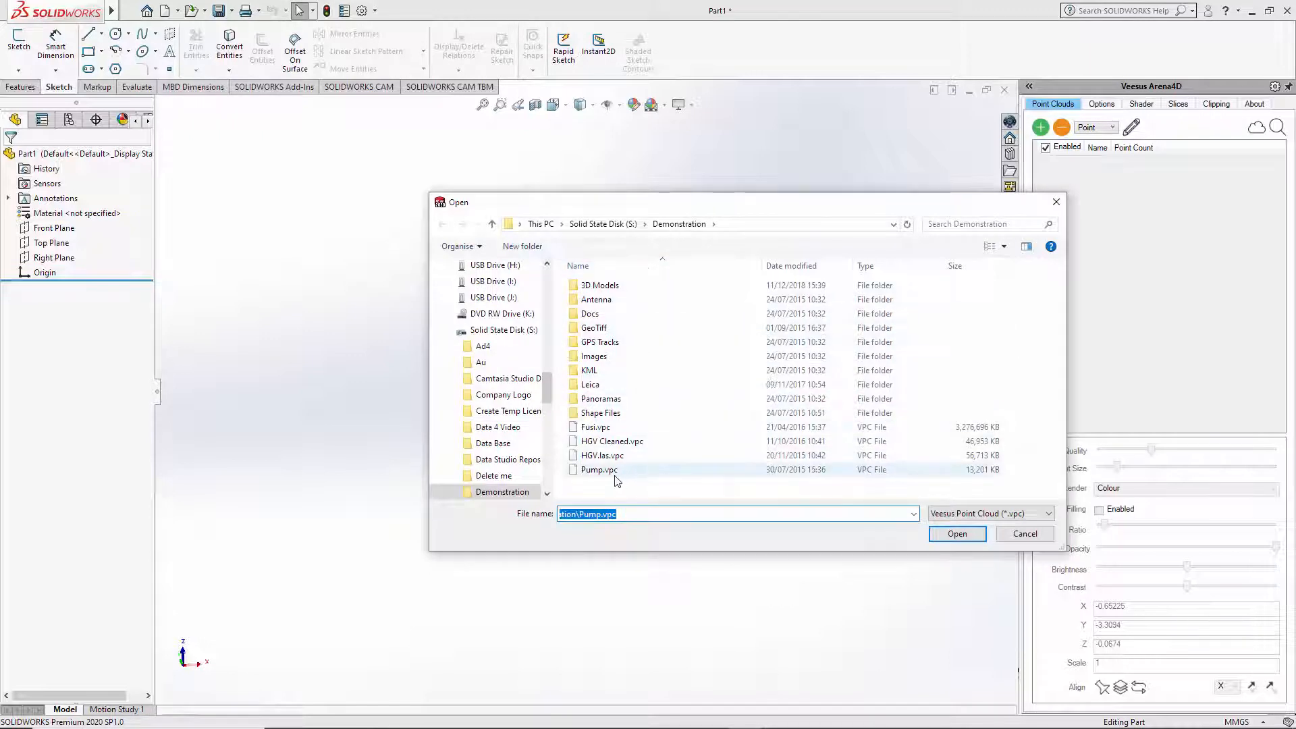
{"action": "left_click", "coordinate": [599, 470]}
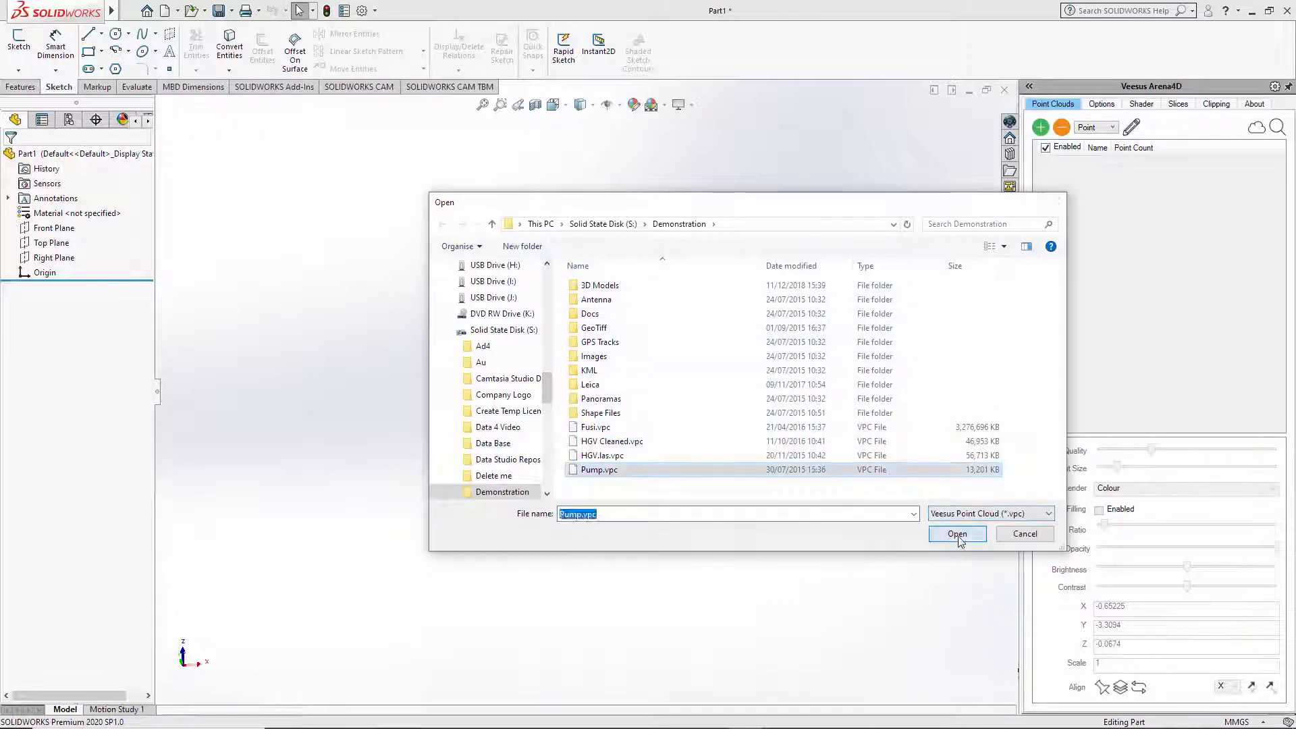
{"action": "left_click", "coordinate": [957, 534]}
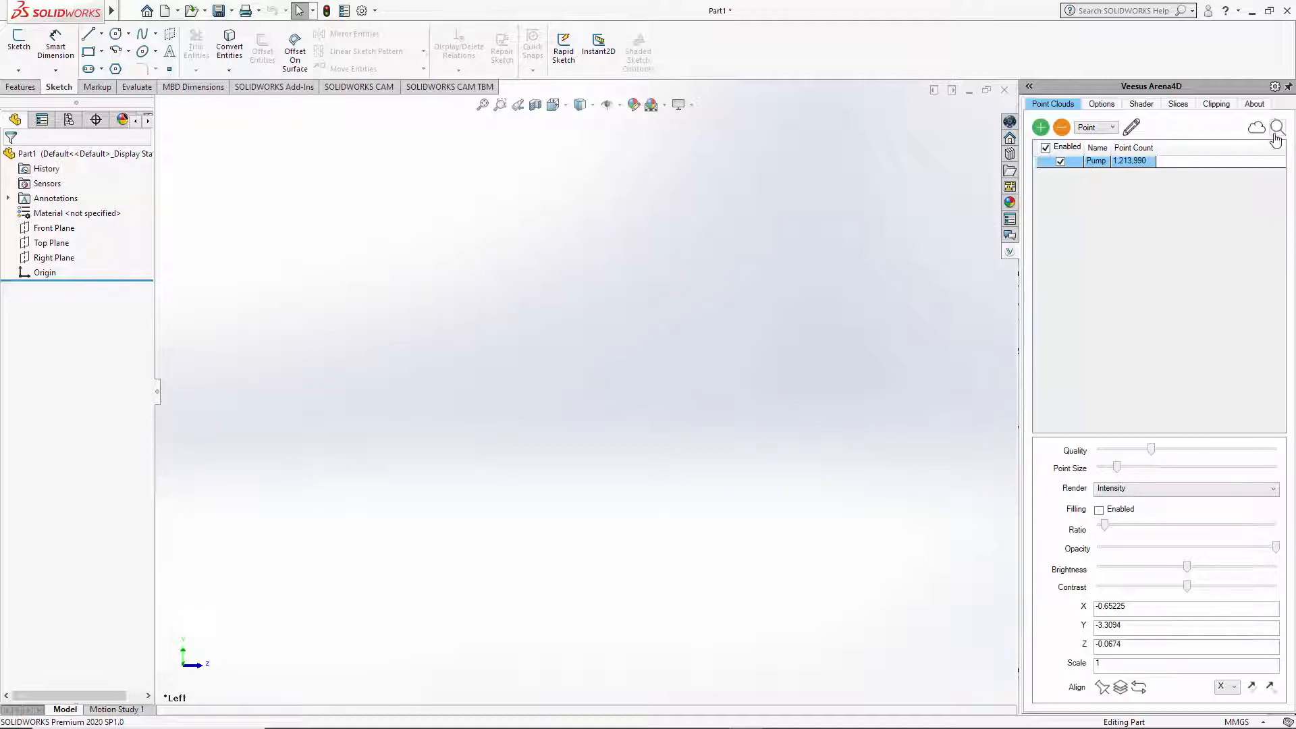
{"action": "mouse_move", "coordinate": [1278, 128]}
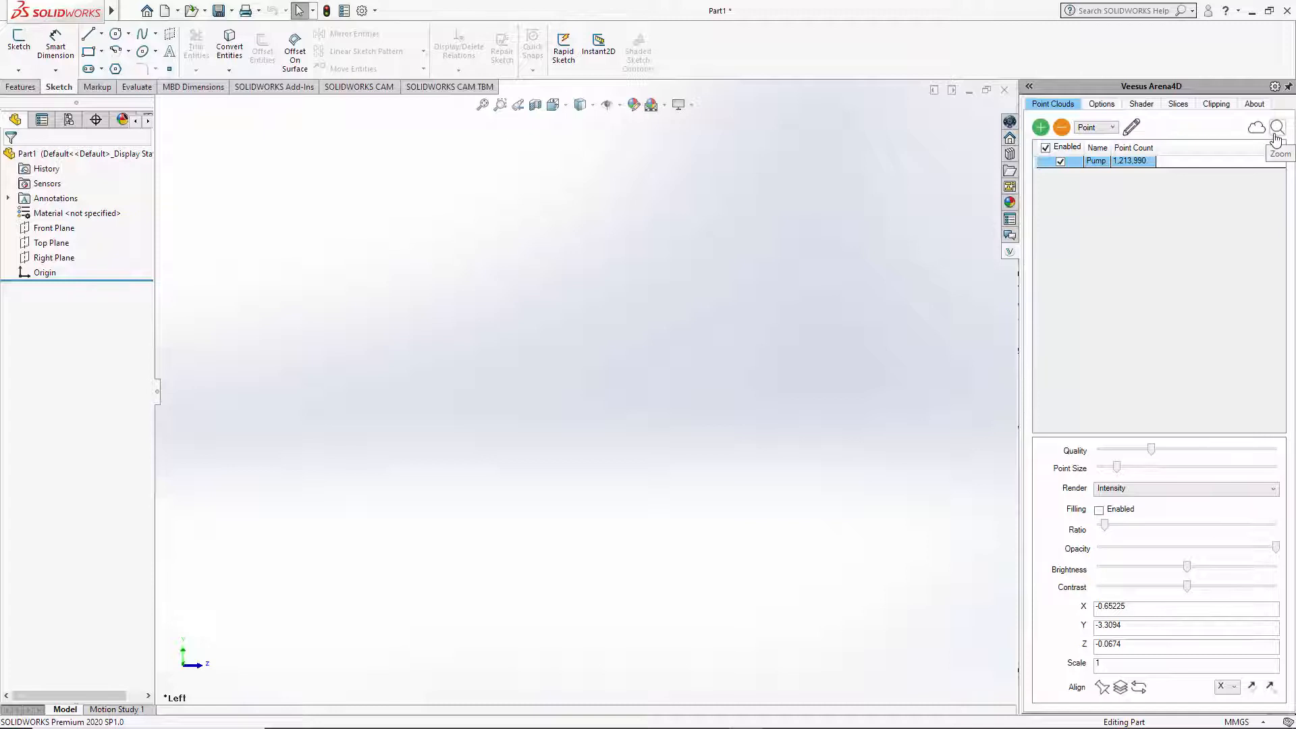
Fit the loaded Pump point cloud in the graphics area with Arena4D's Zoom button
{"action": "left_click", "coordinate": [1277, 127]}
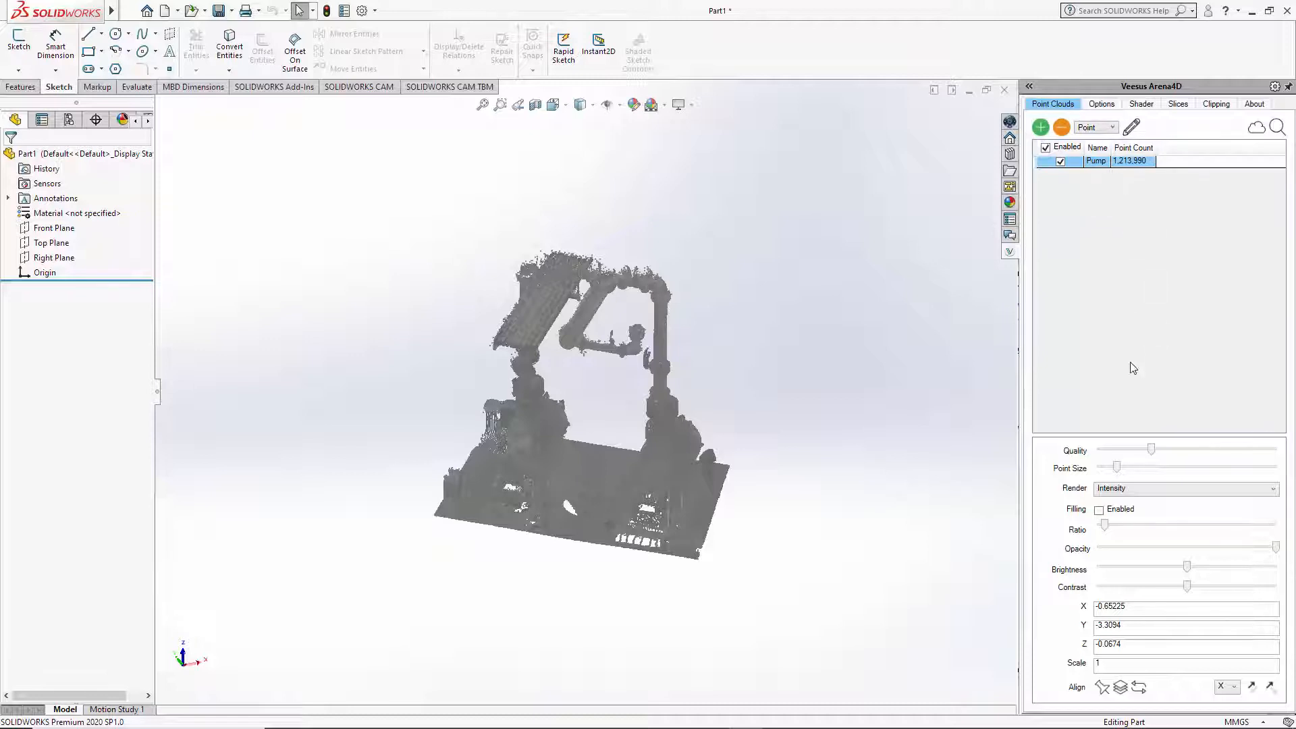
{"action": "mouse_move", "coordinate": [1120, 412]}
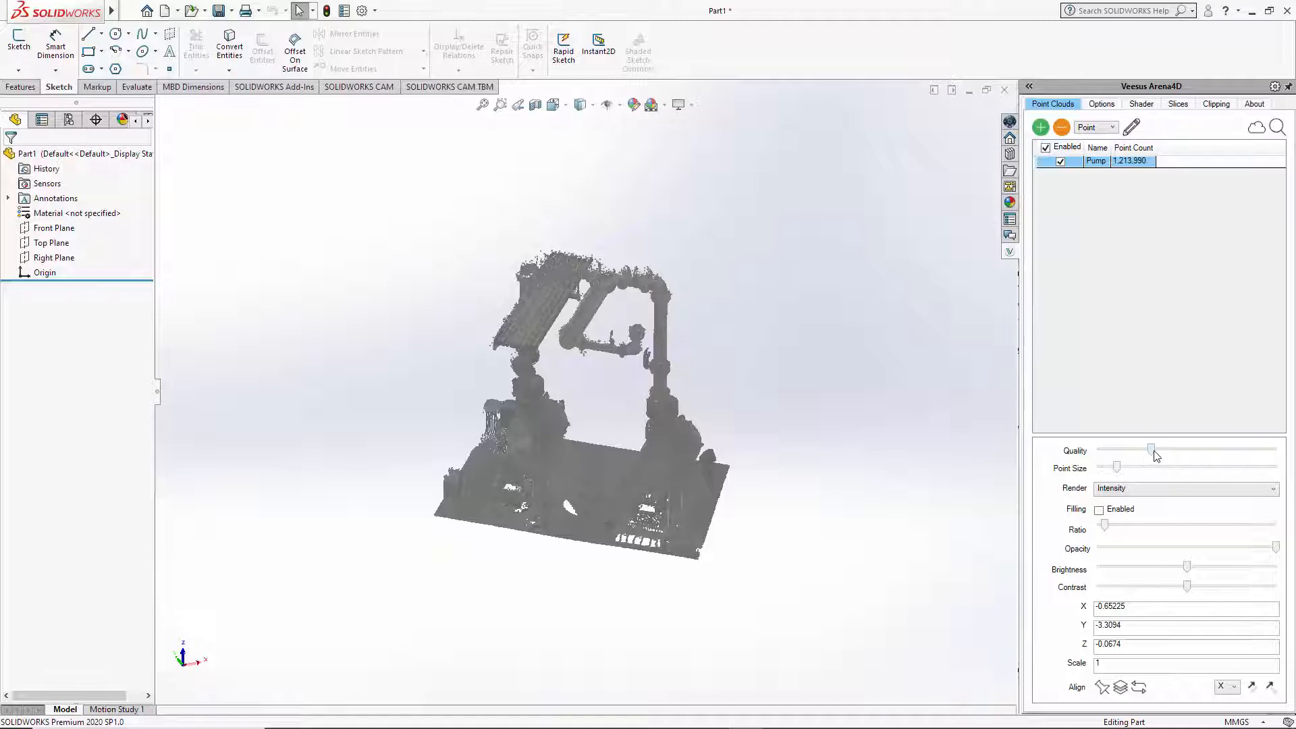
Enlarge the Pump cloud's point size slightly and list the Intensity, Colour and Ramp render modes
{"action": "left_click_drag", "start_coordinate": [1151, 449], "coordinate": [1270, 449]}
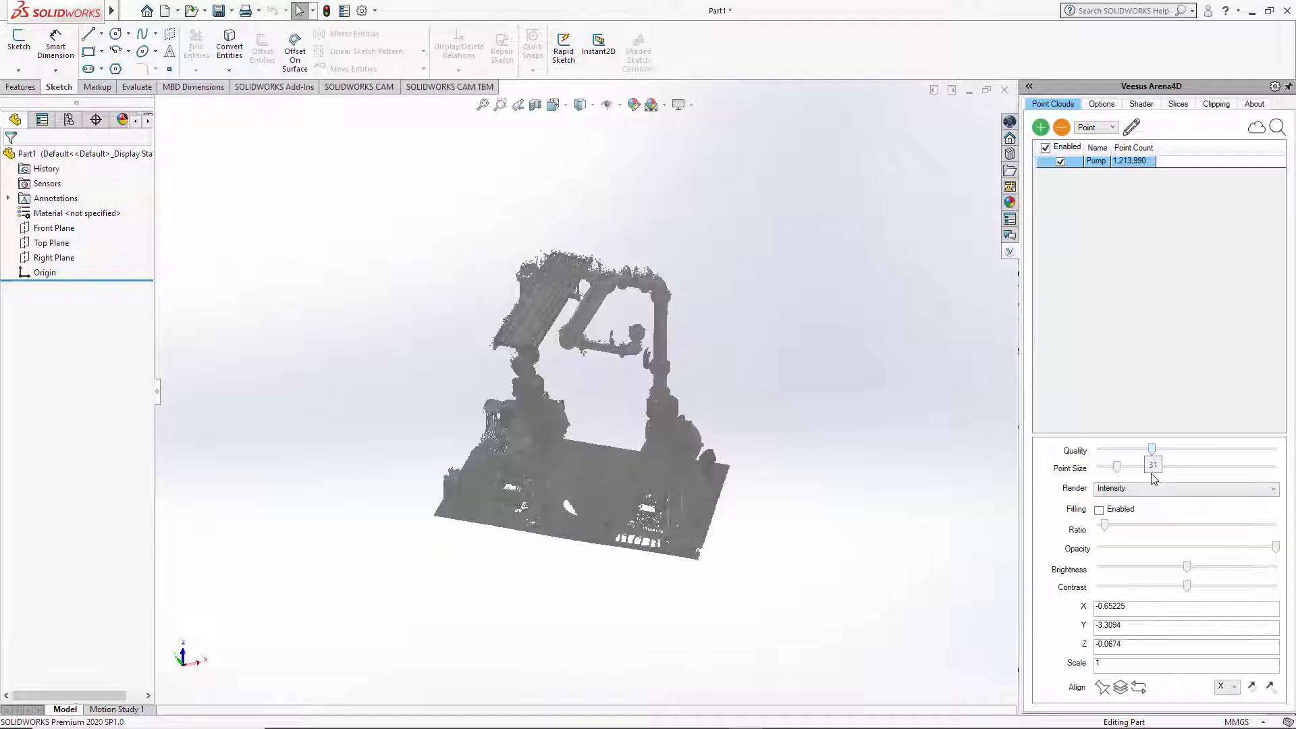
{"action": "left_click_drag", "start_coordinate": [1152, 467], "coordinate": [1155, 467]}
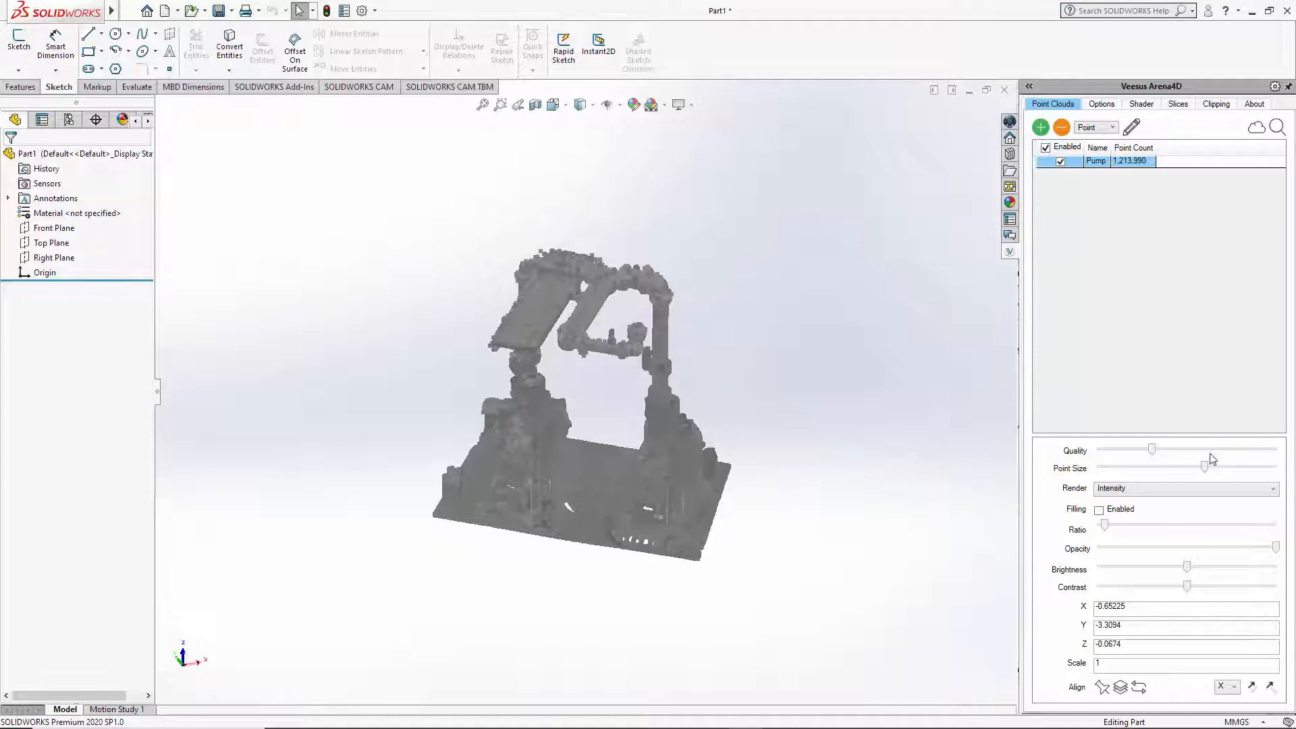
{"action": "left_click_drag", "start_coordinate": [1203, 465], "coordinate": [1134, 465]}
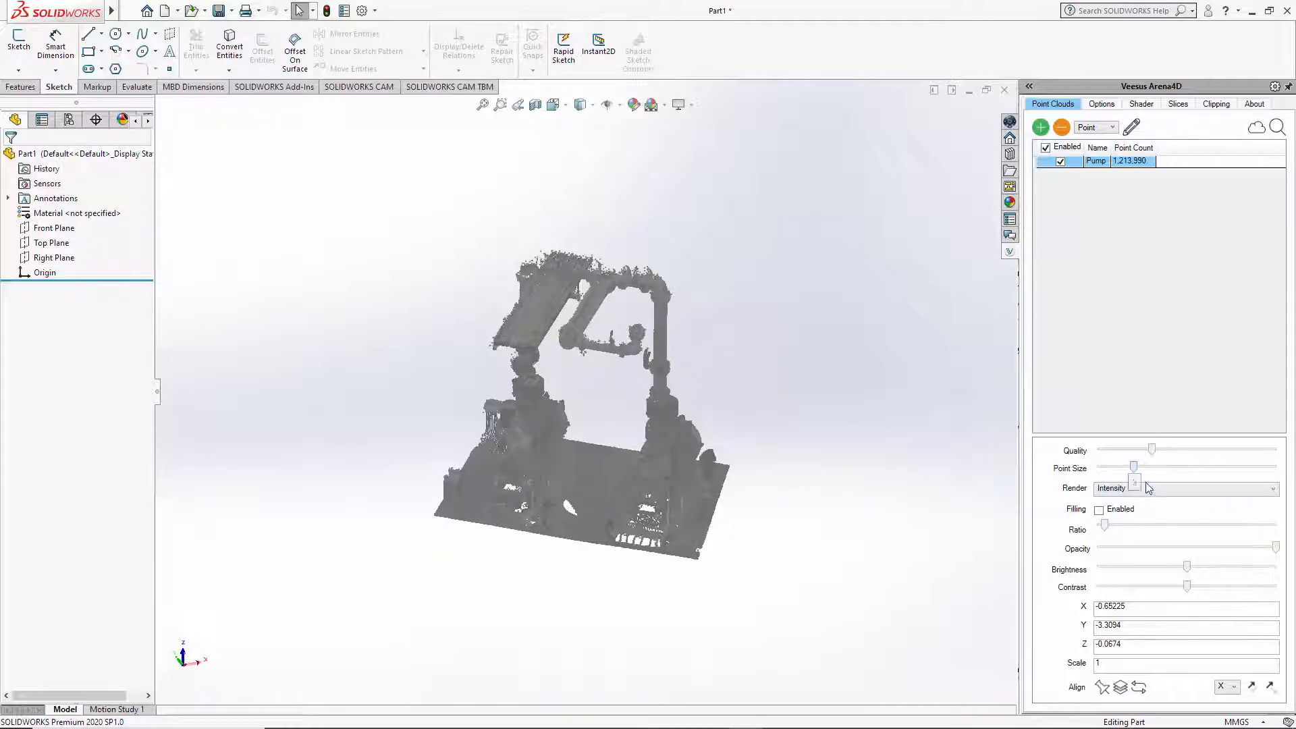
{"action": "left_click", "coordinate": [1186, 487]}
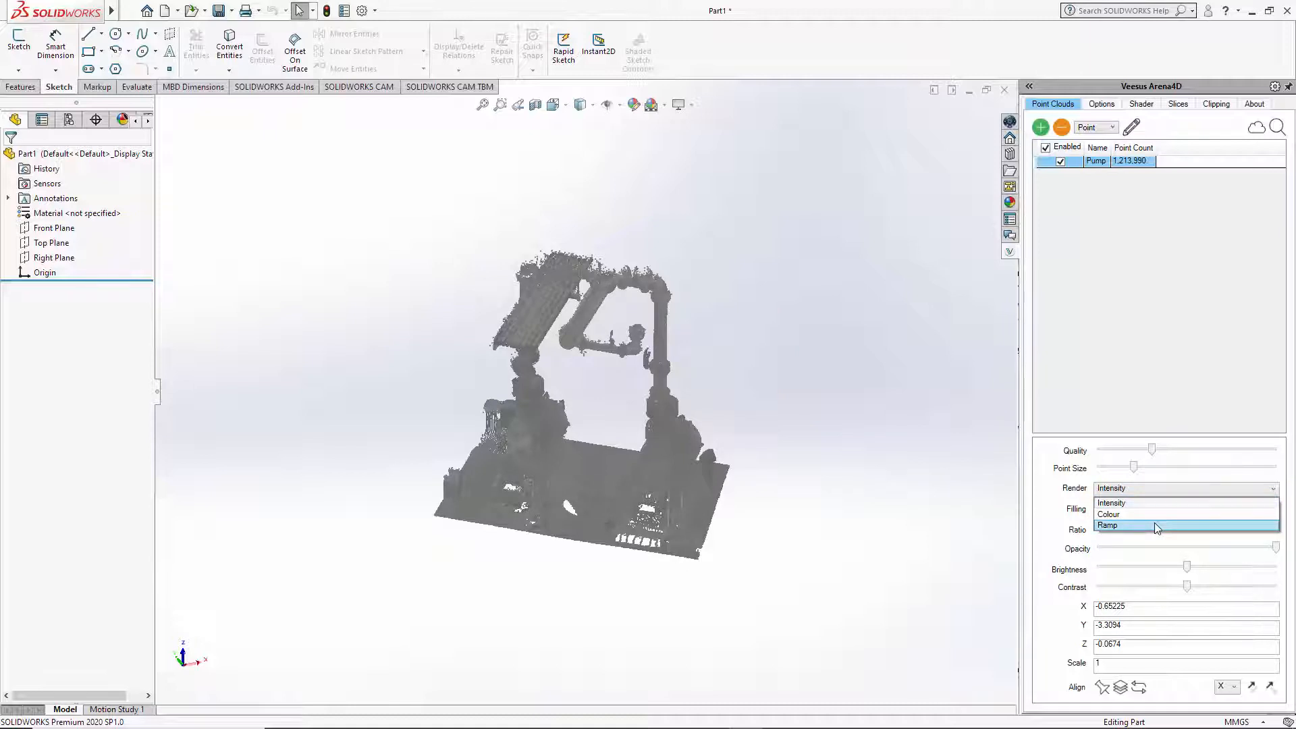
Try Ramp rendering, reopen the render modes, and toggle gap filling on and off
{"action": "left_click", "coordinate": [1108, 526]}
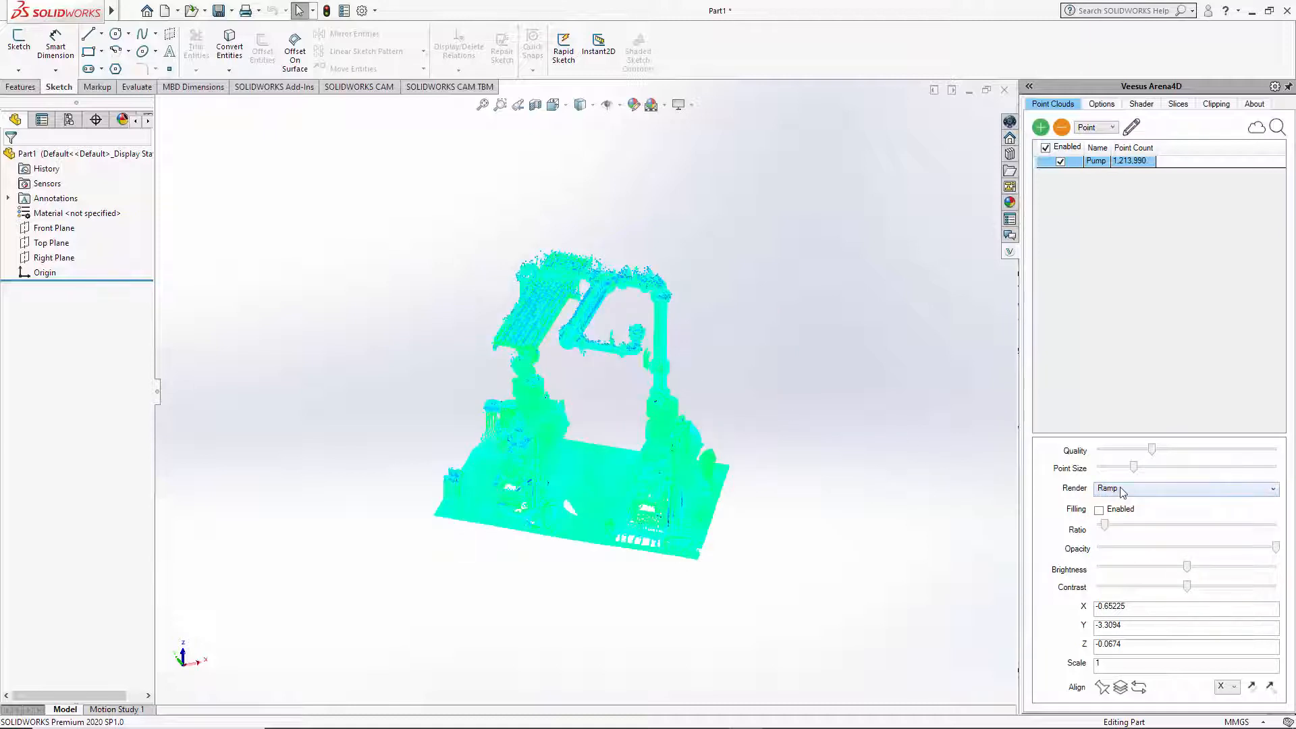
{"action": "left_click", "coordinate": [1185, 488]}
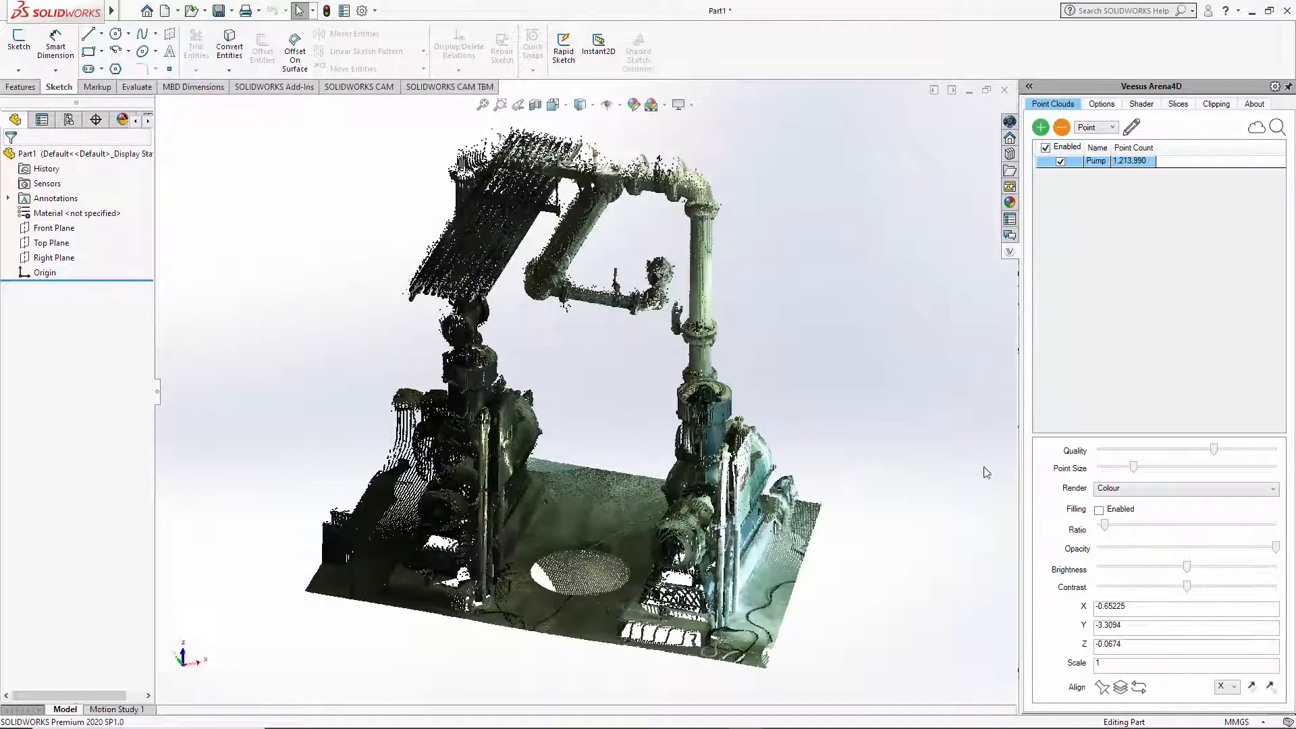
{"action": "left_click", "coordinate": [1099, 509]}
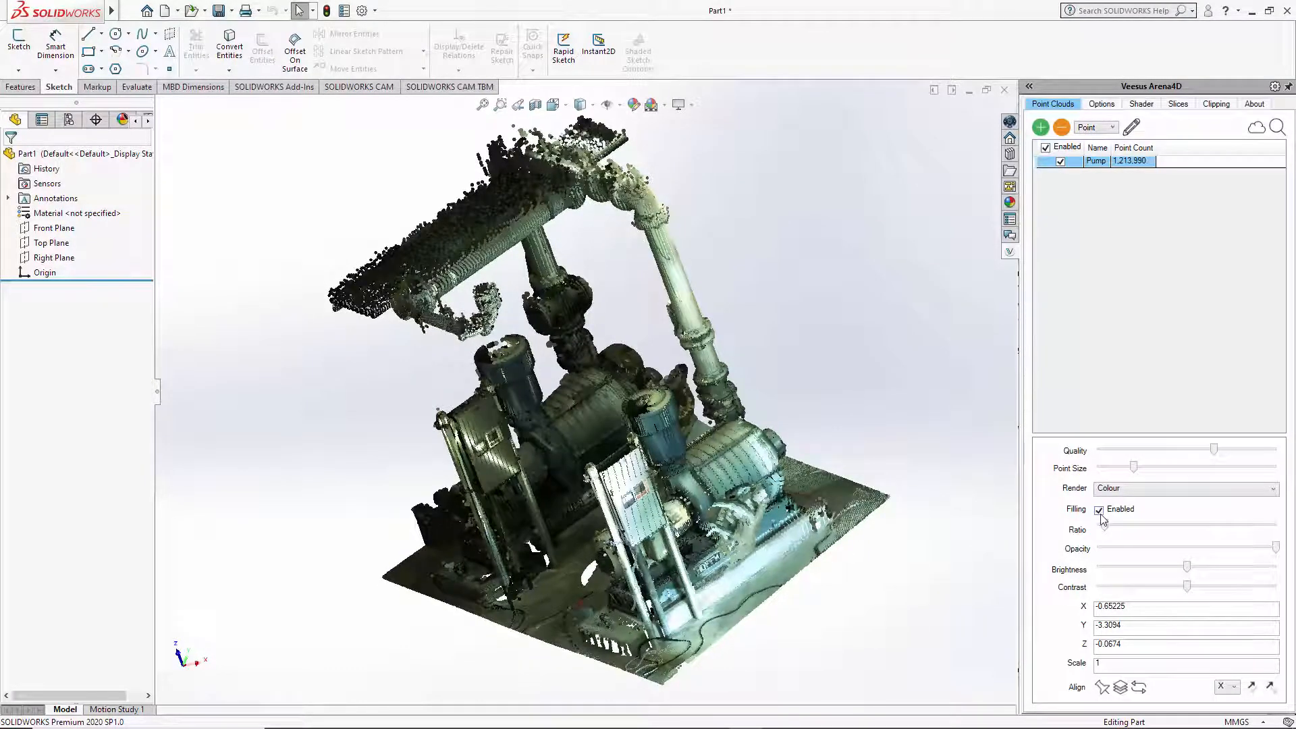
{"action": "left_click", "coordinate": [1098, 509]}
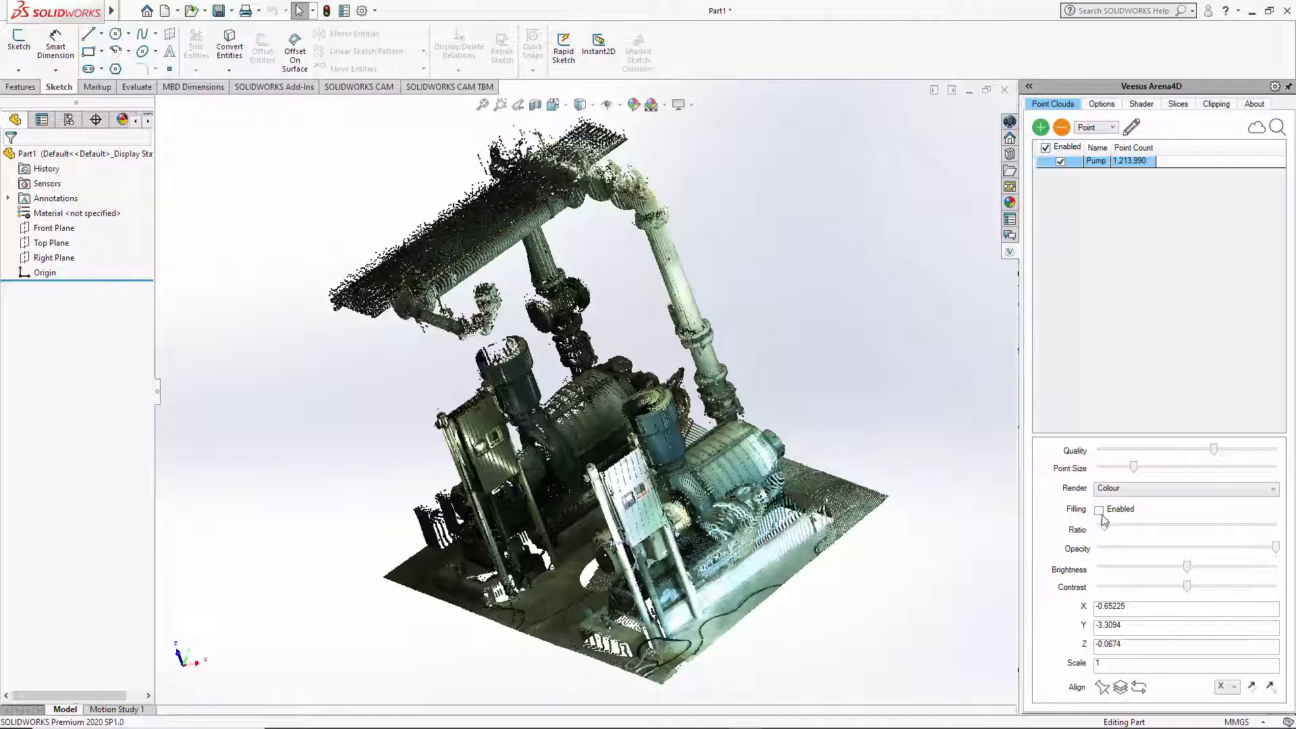
Turn gap filling back on and raise the Pump cloud's display quality to maximum
{"action": "left_click", "coordinate": [1098, 509]}
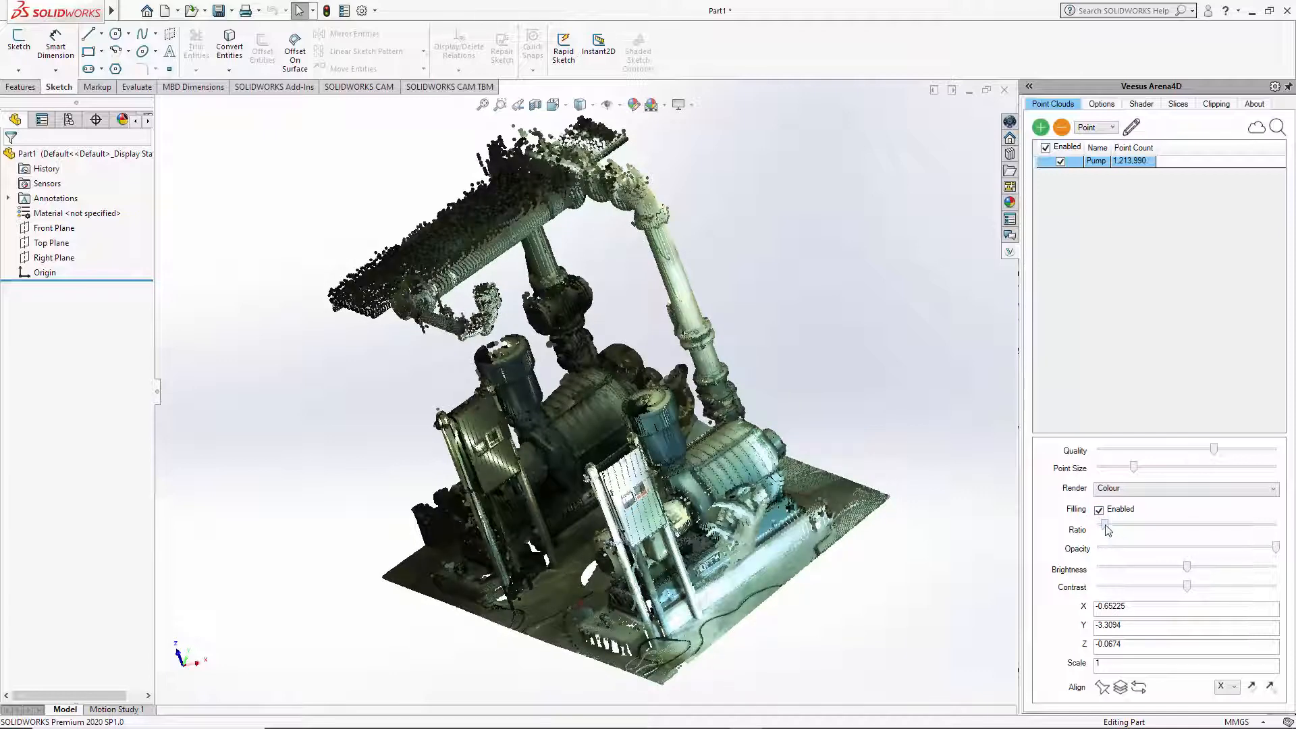
{"action": "left_click_drag", "start_coordinate": [1110, 528], "coordinate": [1137, 528]}
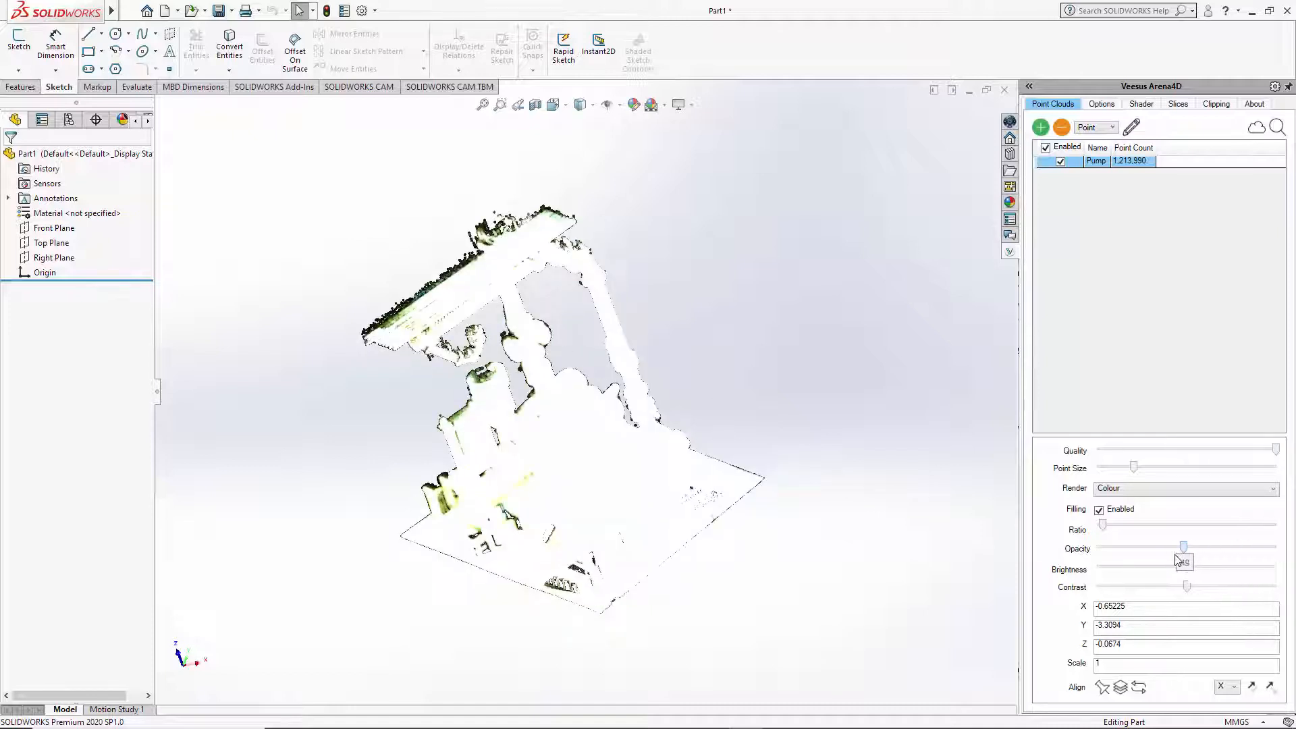
Drop the Pump cloud's opacity to near-transparent, then raise it back to full 100
{"action": "left_click_drag", "start_coordinate": [1182, 546], "coordinate": [1098, 548]}
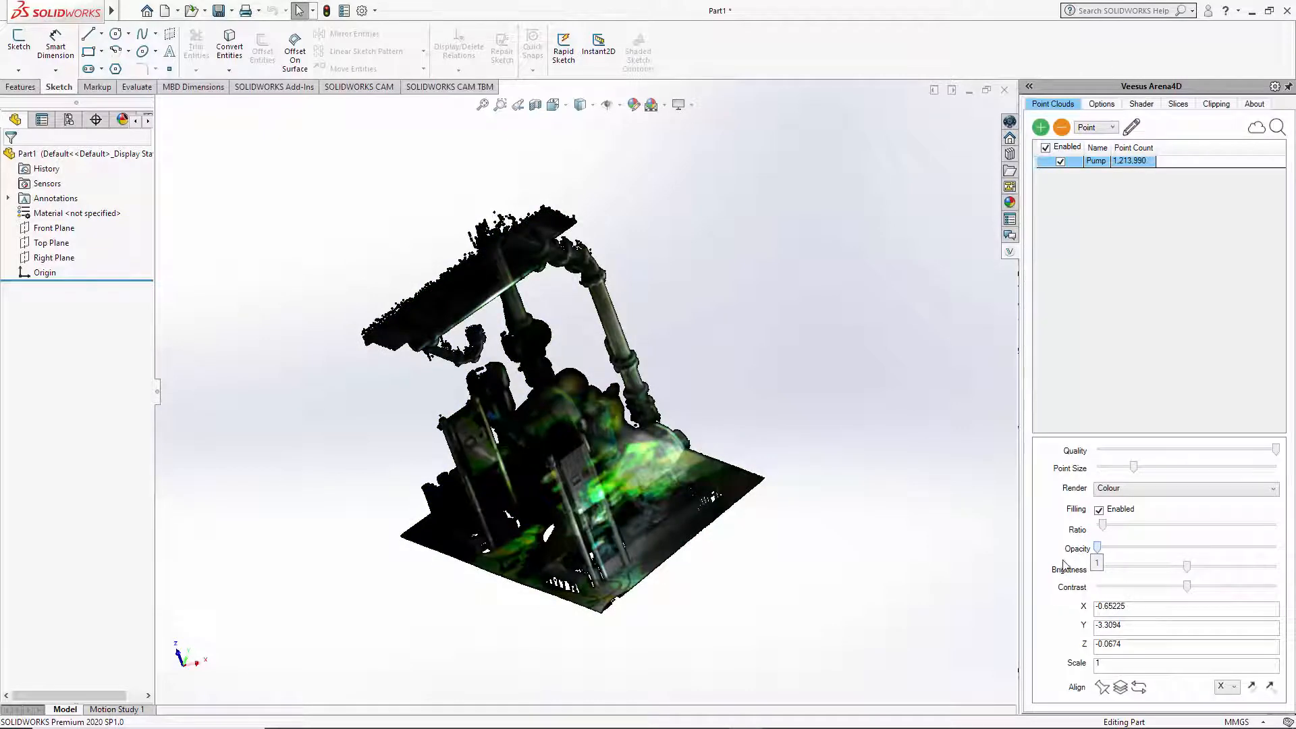
{"action": "left_click_drag", "start_coordinate": [1112, 548], "coordinate": [1098, 548]}
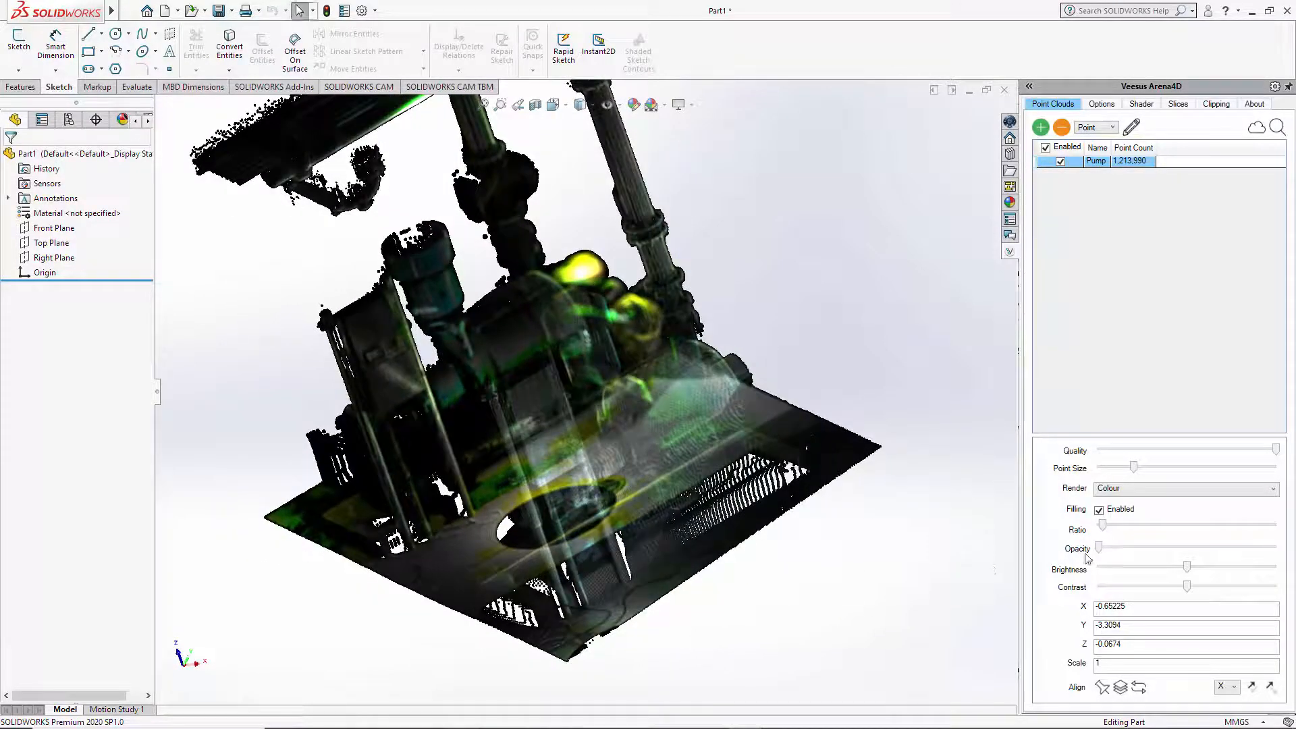
{"action": "left_click_drag", "start_coordinate": [1124, 548], "coordinate": [1101, 548]}
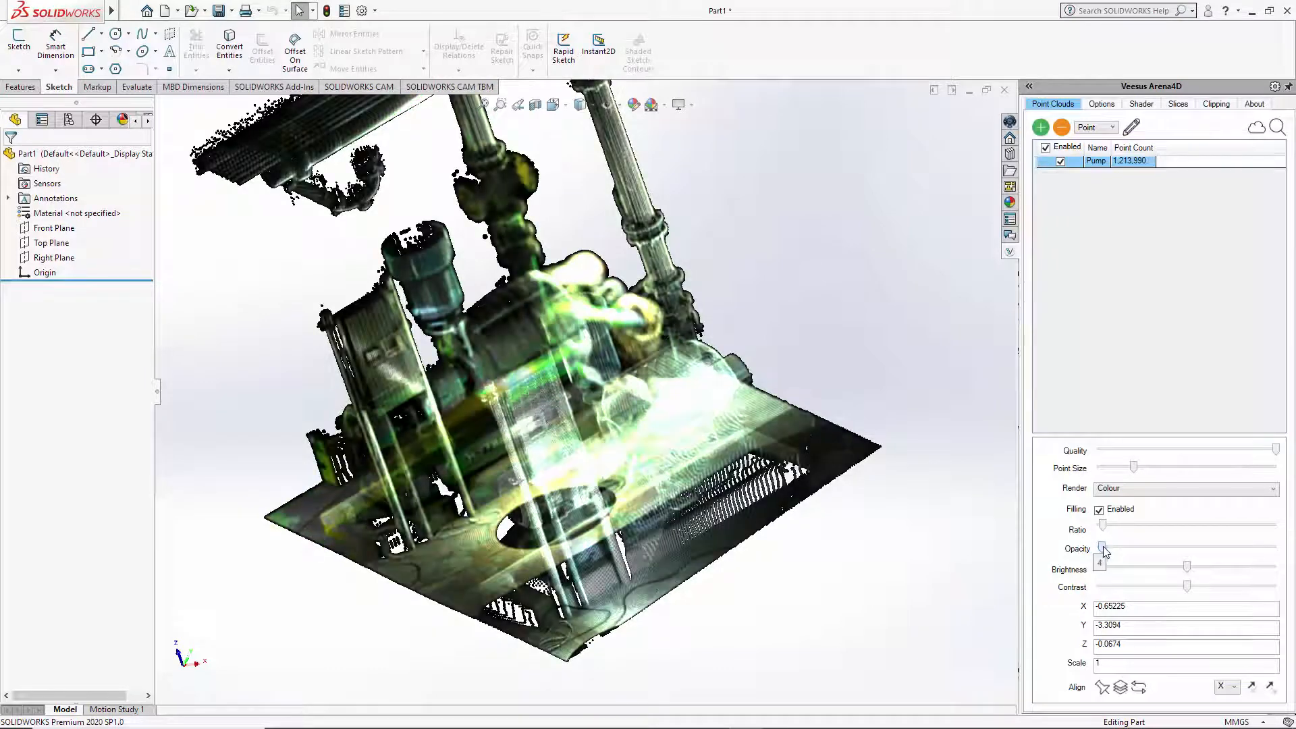
{"action": "left_click_drag", "start_coordinate": [1103, 549], "coordinate": [1244, 549]}
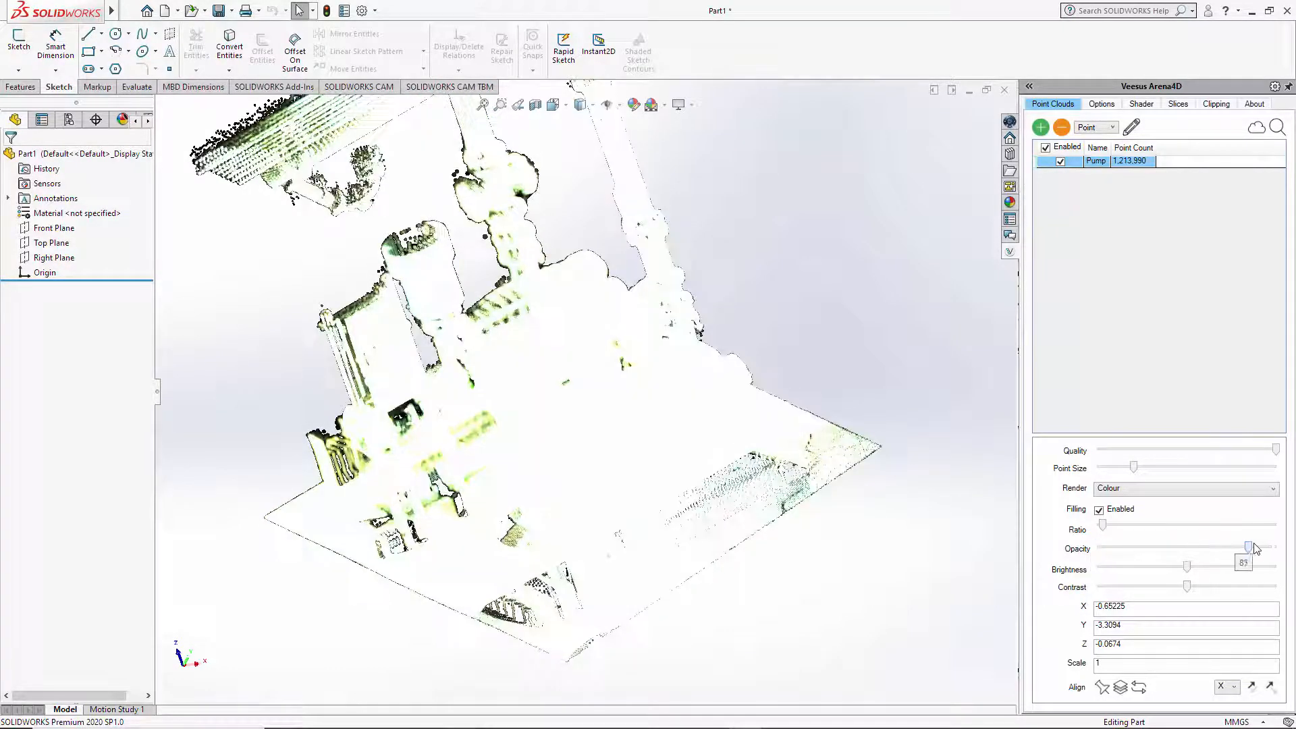
{"action": "left_click_drag", "start_coordinate": [1229, 547], "coordinate": [1250, 548]}
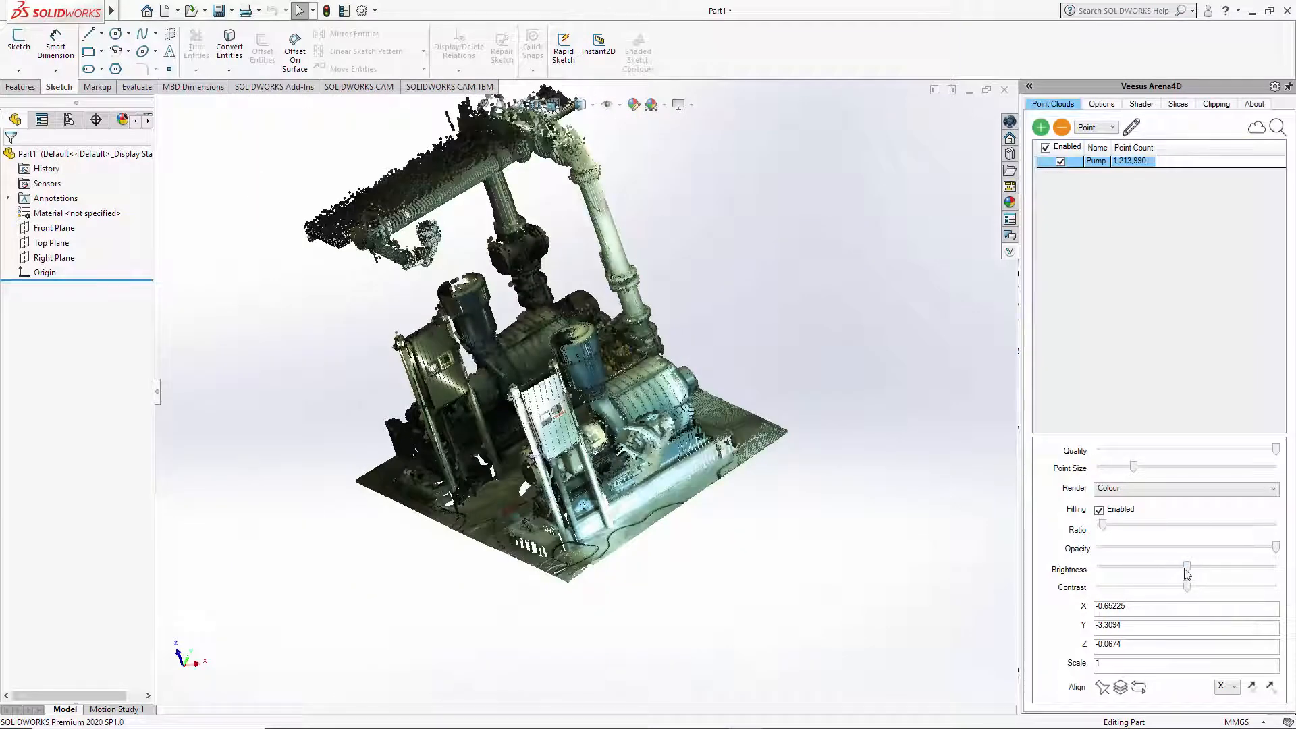
{"action": "left_click_drag", "start_coordinate": [1186, 567], "coordinate": [1227, 567]}
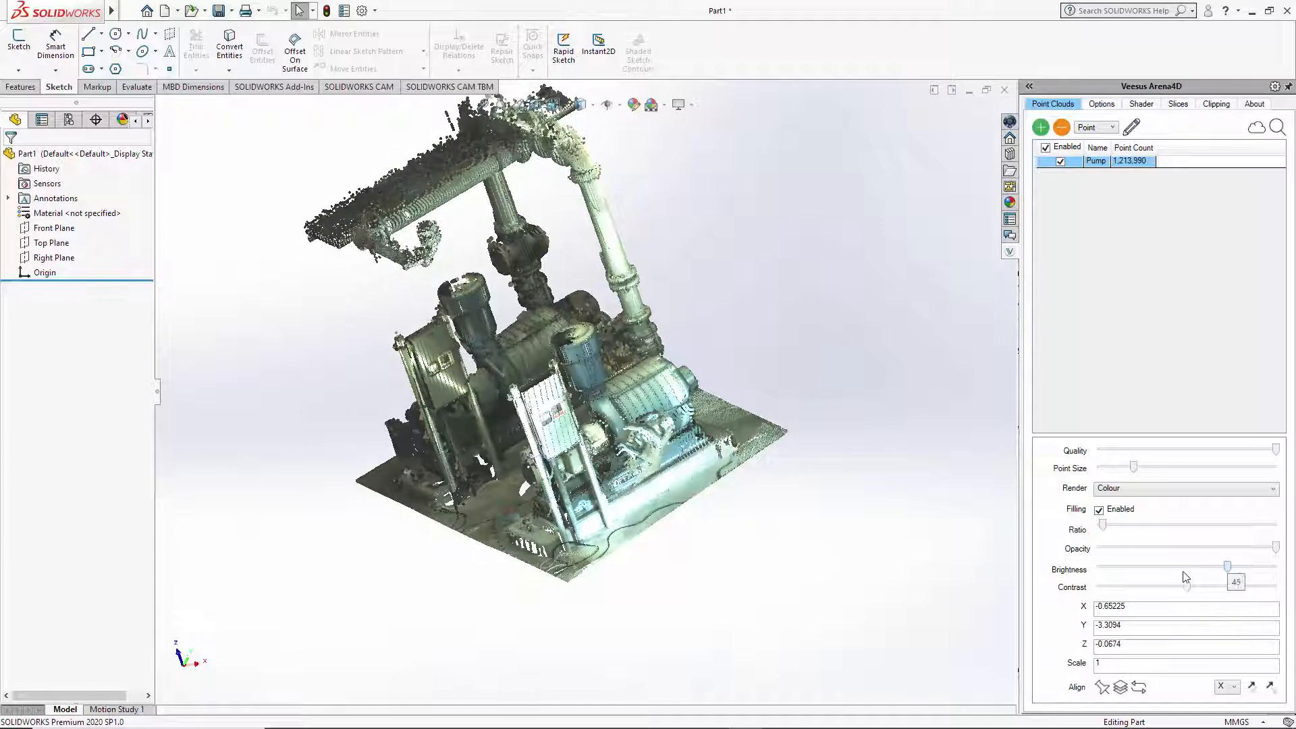
{"action": "left_click_drag", "start_coordinate": [1227, 567], "coordinate": [1188, 567]}
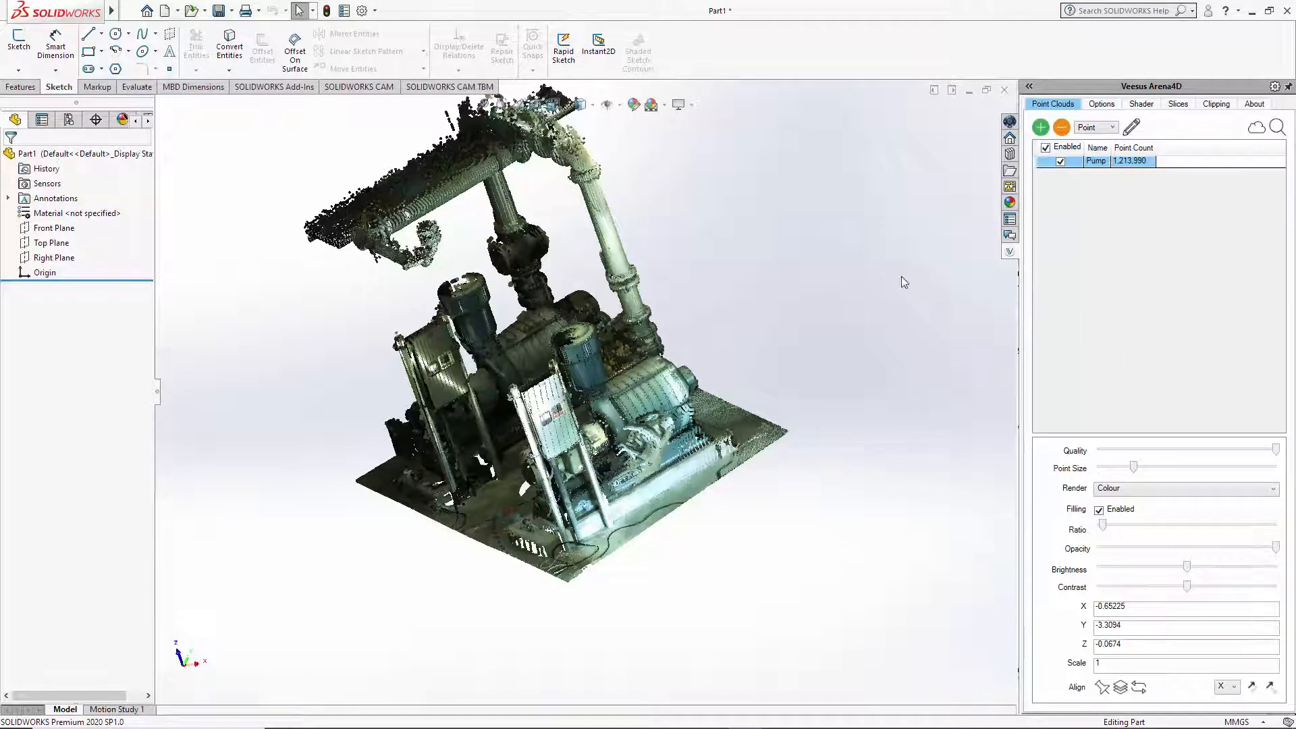
{"action": "mouse_move", "coordinate": [786, 313]}
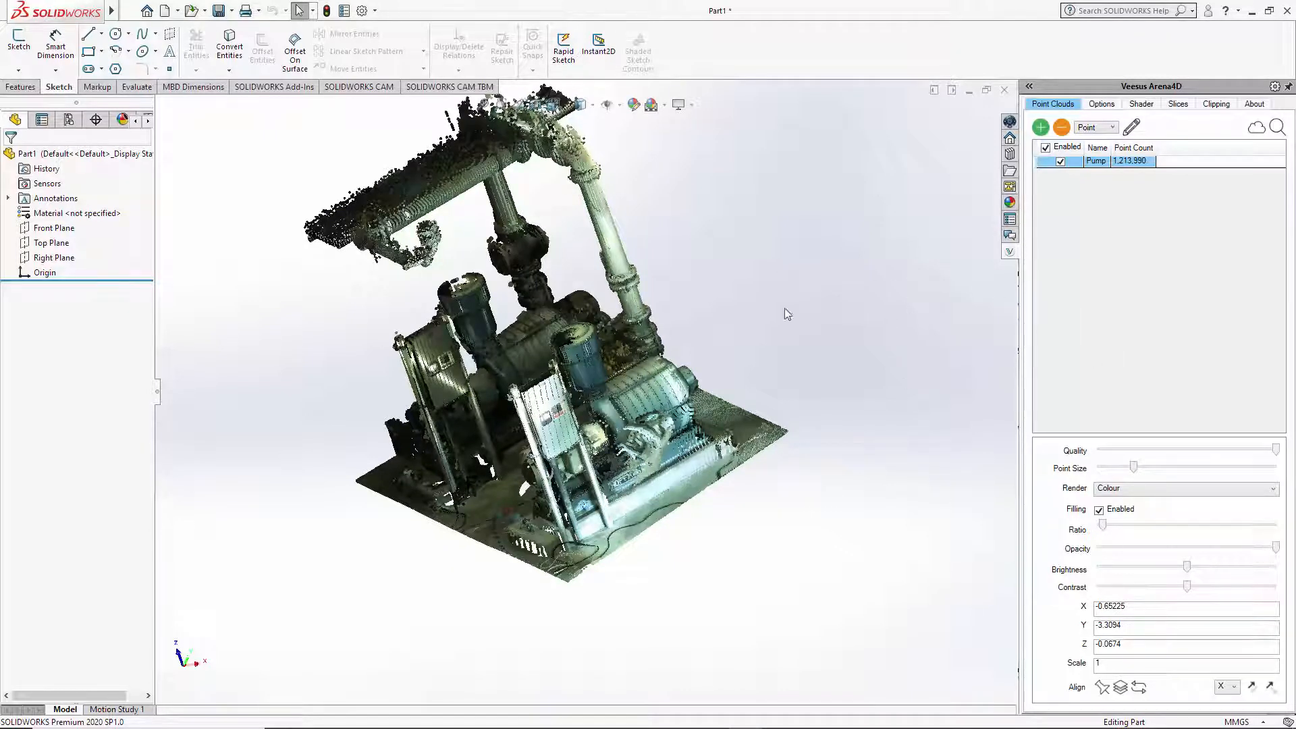
{"action": "left_click_drag", "start_coordinate": [1145, 566], "coordinate": [1188, 565]}
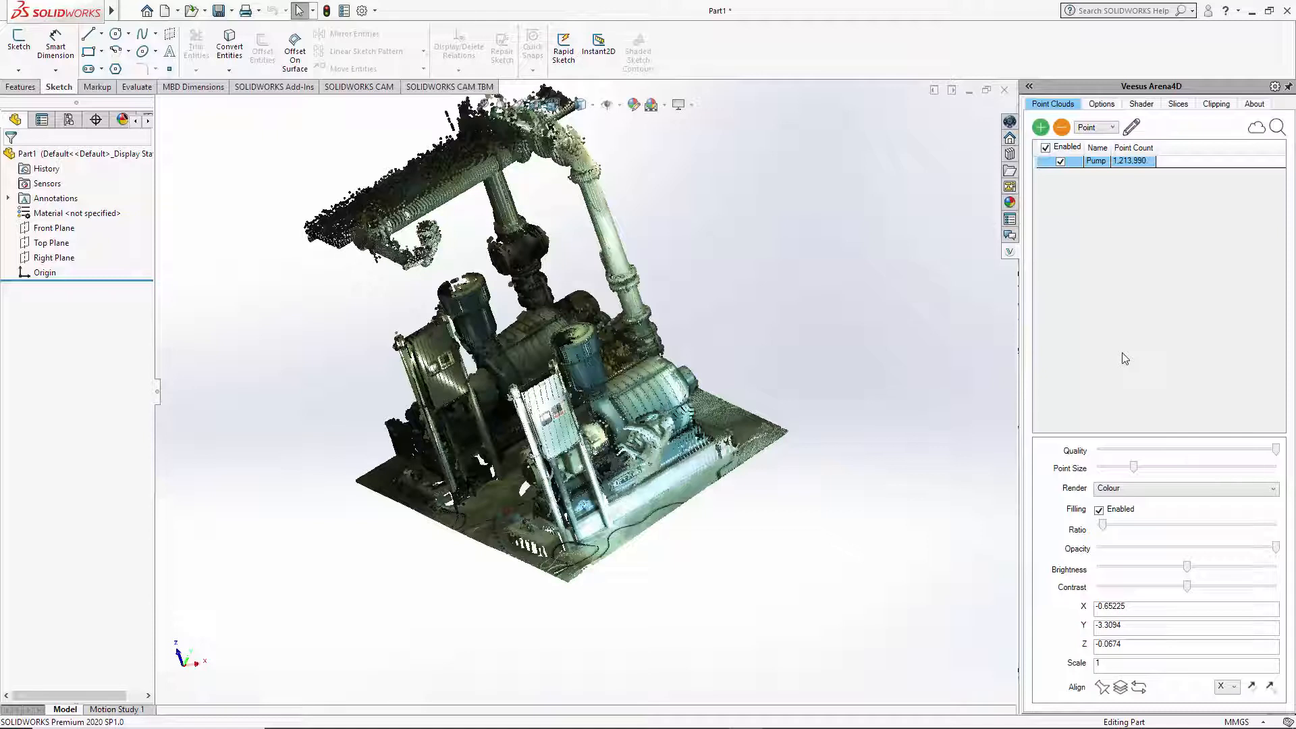
{"action": "mouse_move", "coordinate": [932, 497]}
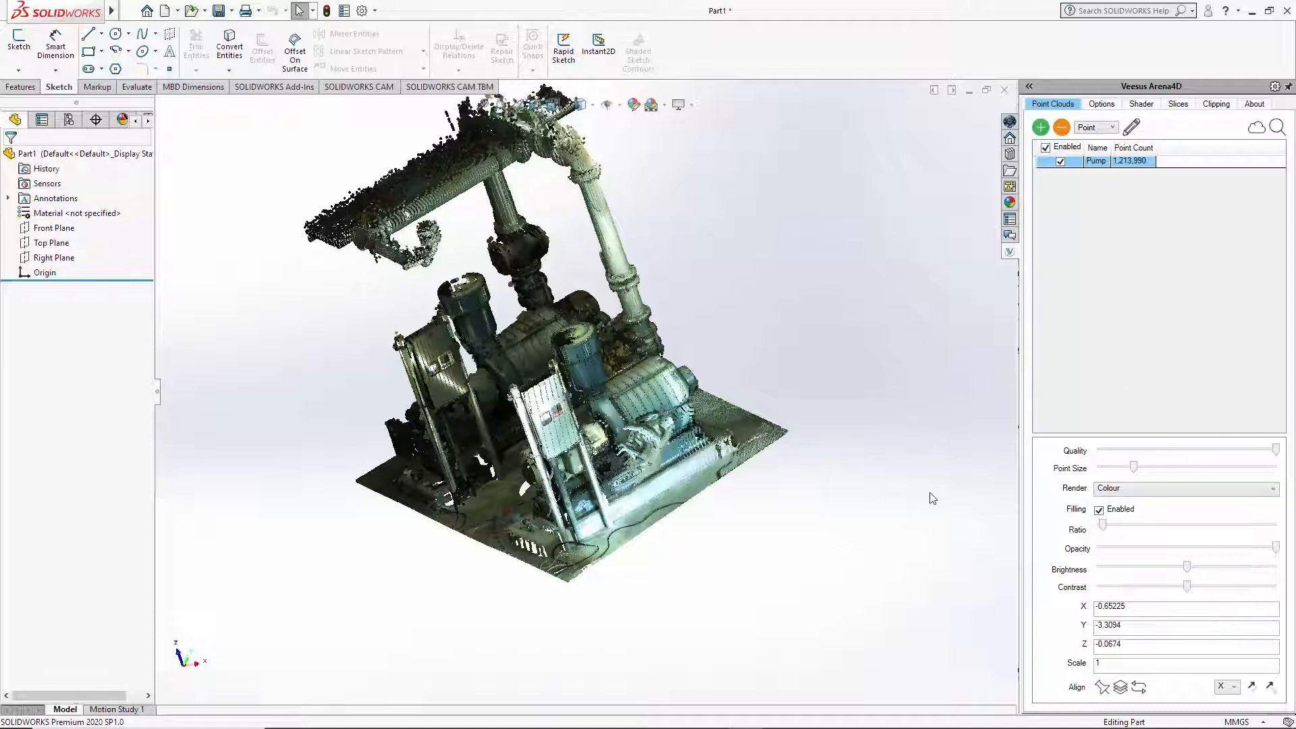
{"action": "left_click", "coordinate": [1186, 644]}
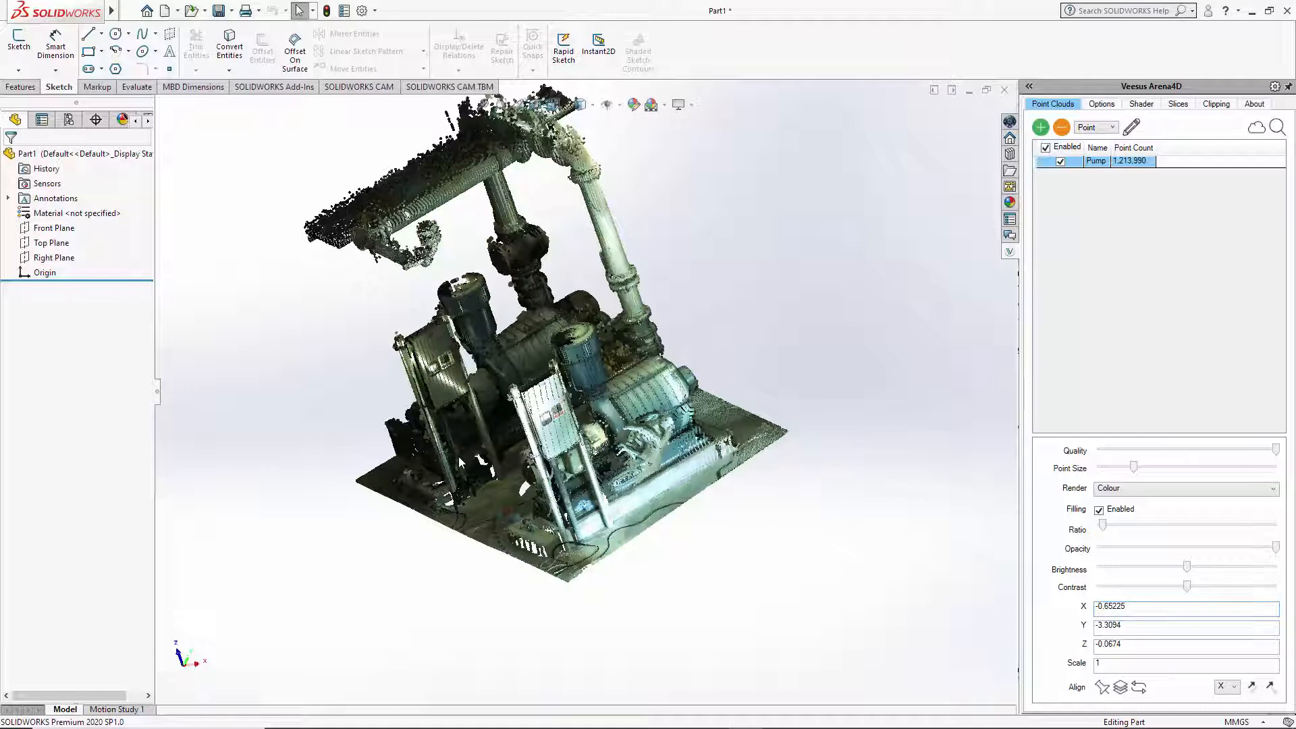
{"action": "mouse_move", "coordinate": [525, 509]}
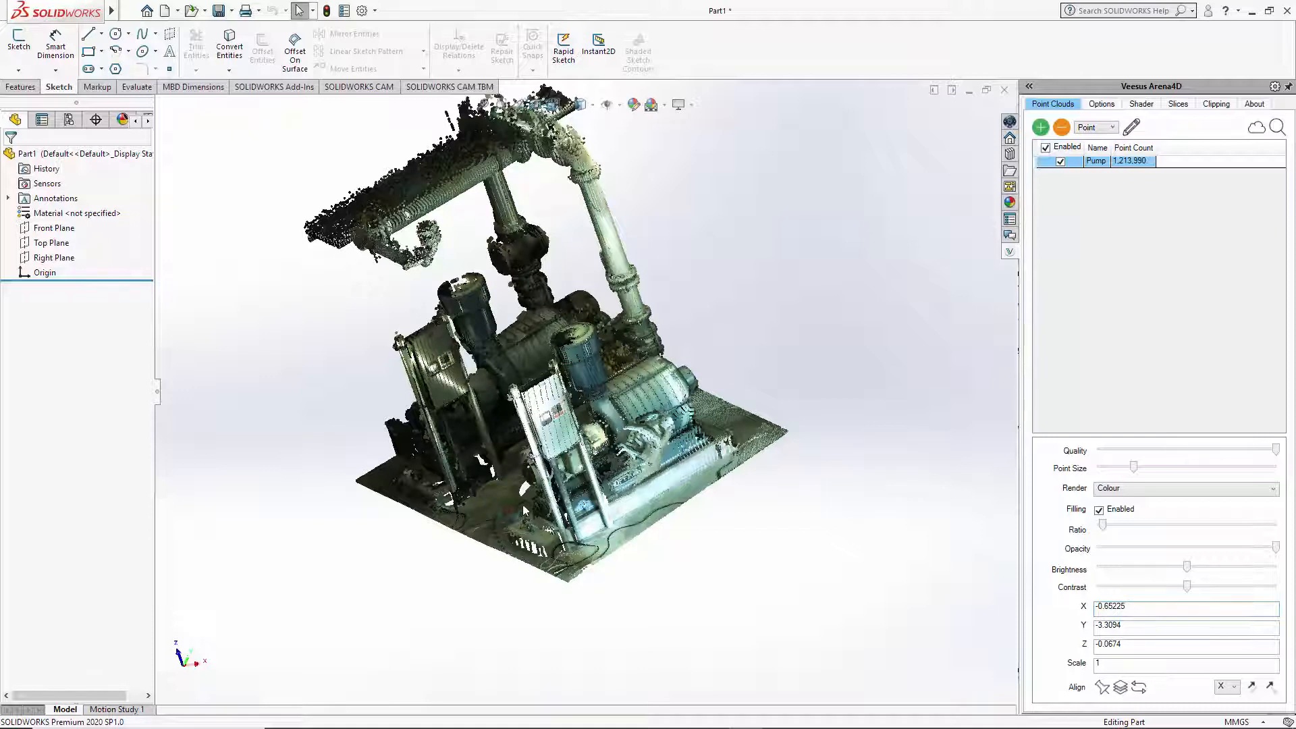